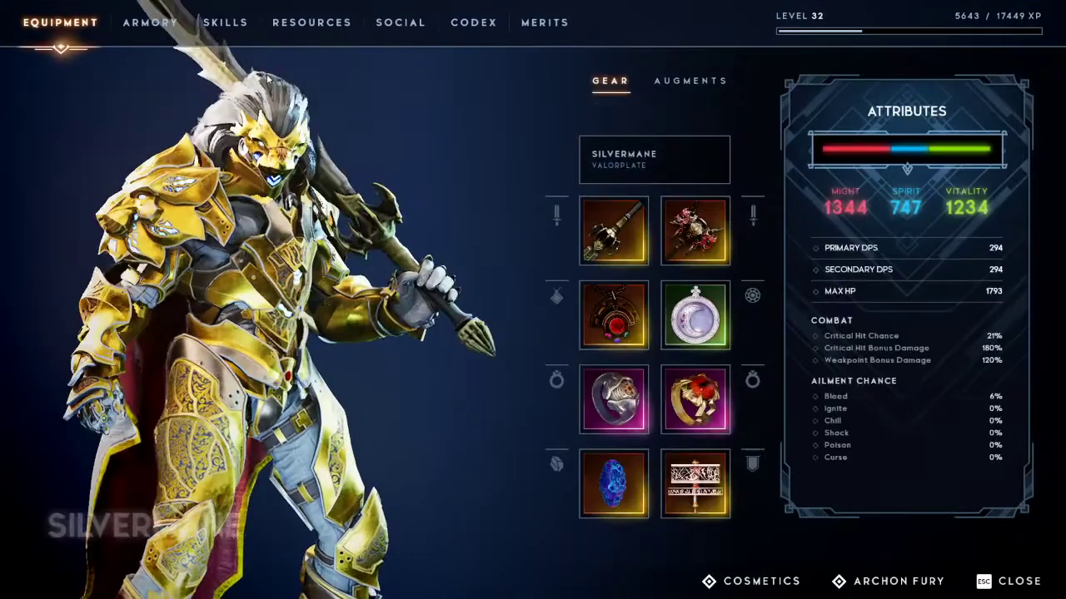
View Soulshatter's skill details, then show the audio settings with all volumes at 100
click(226, 24)
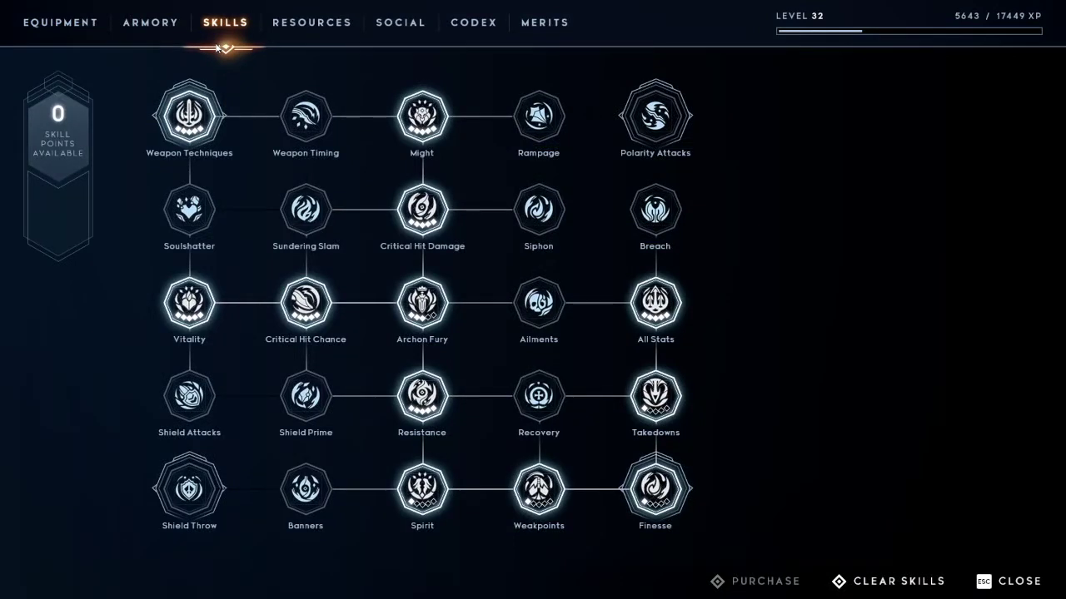
click(190, 210)
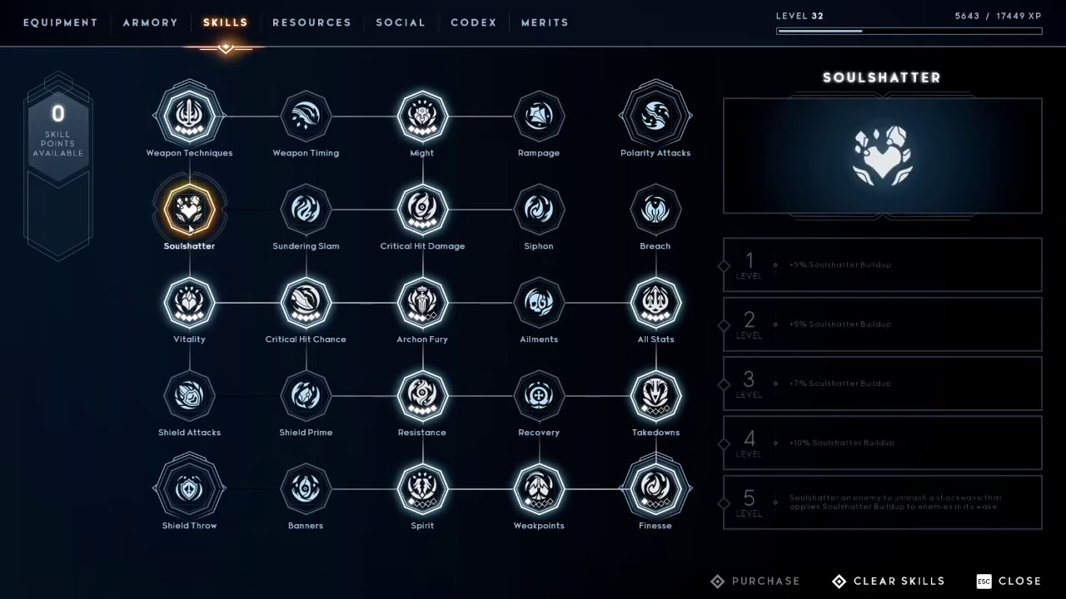
click(654, 210)
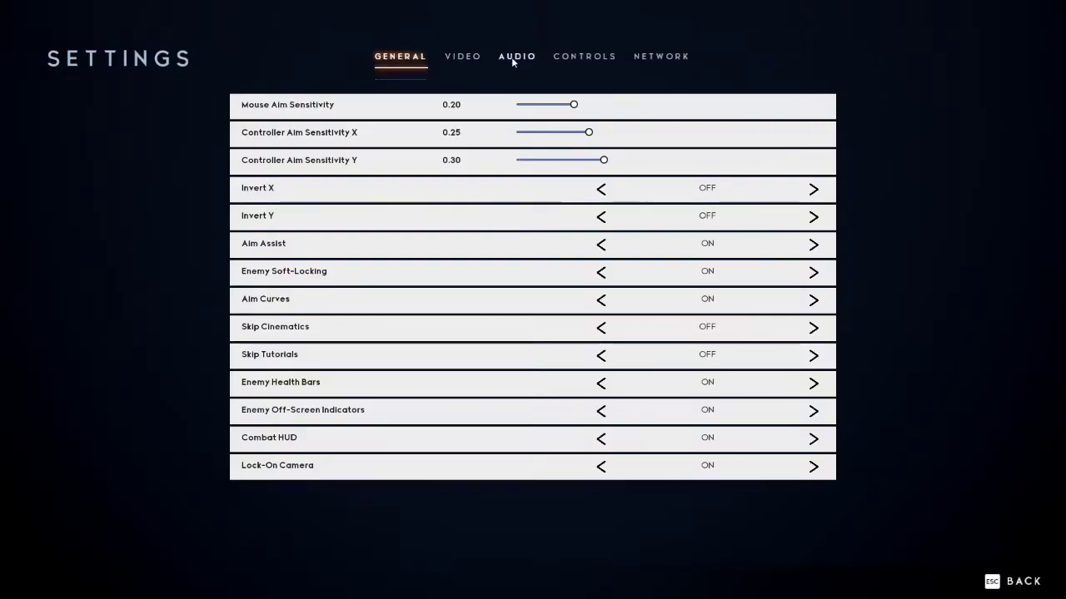
click(517, 57)
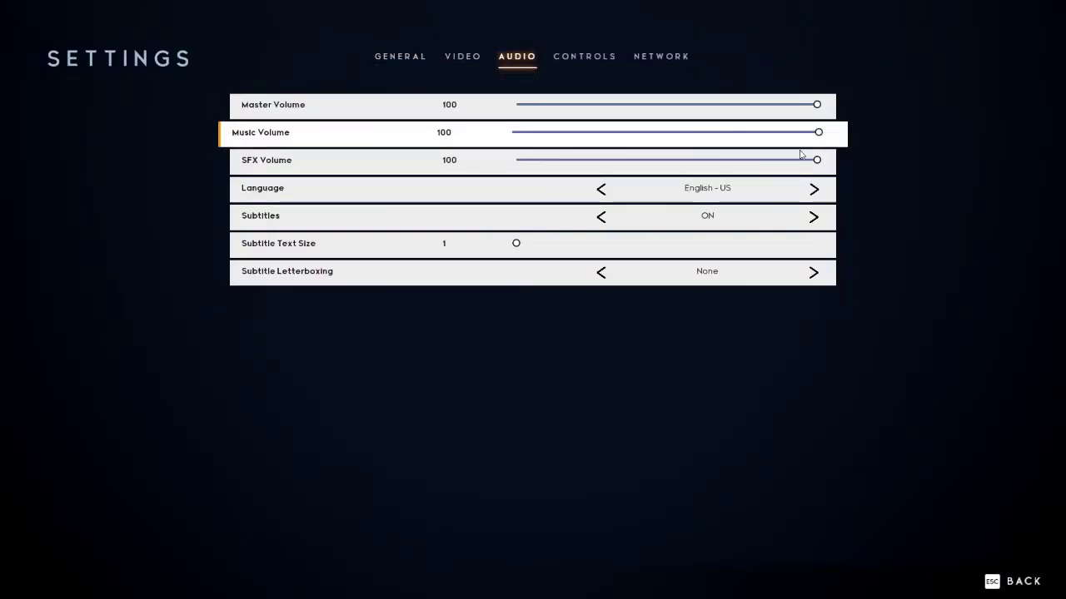
drag(819, 133, 516, 133)
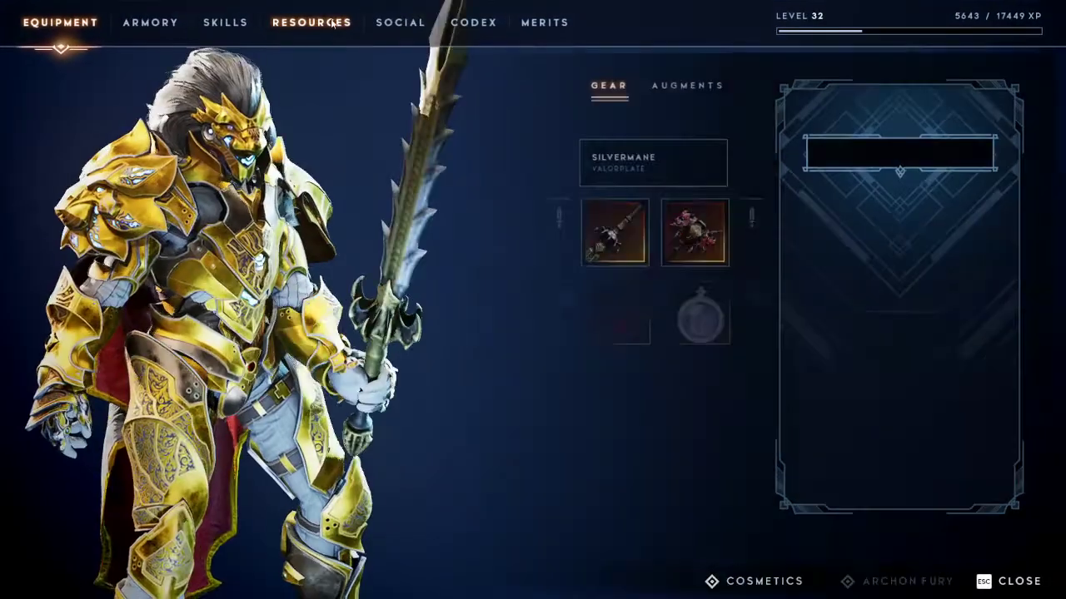
Compare the Soulshatter and Breach skill level descriptions in the skill tree
click(225, 23)
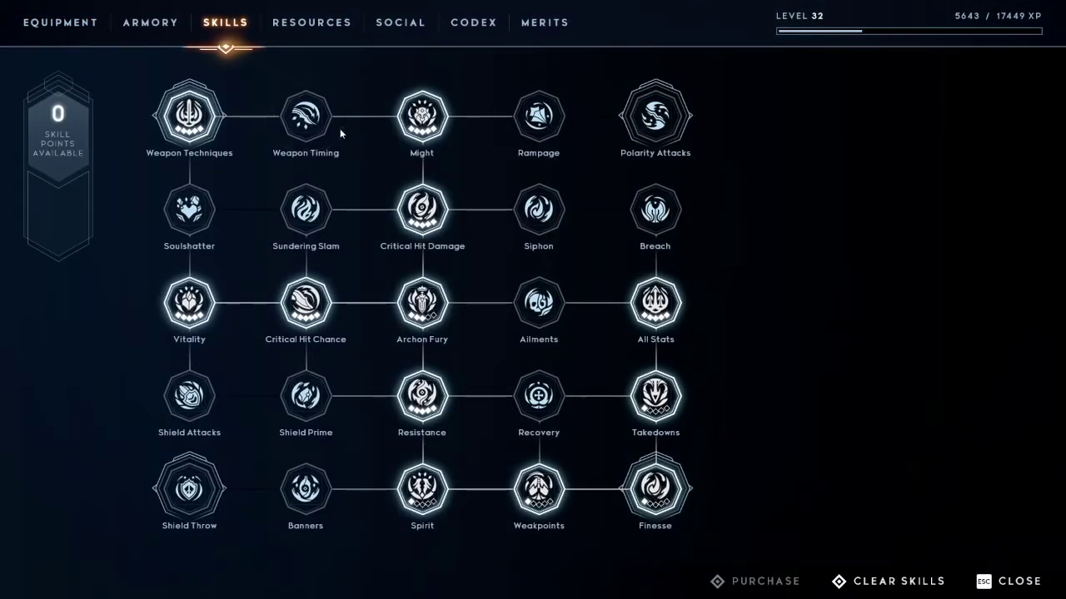
click(190, 210)
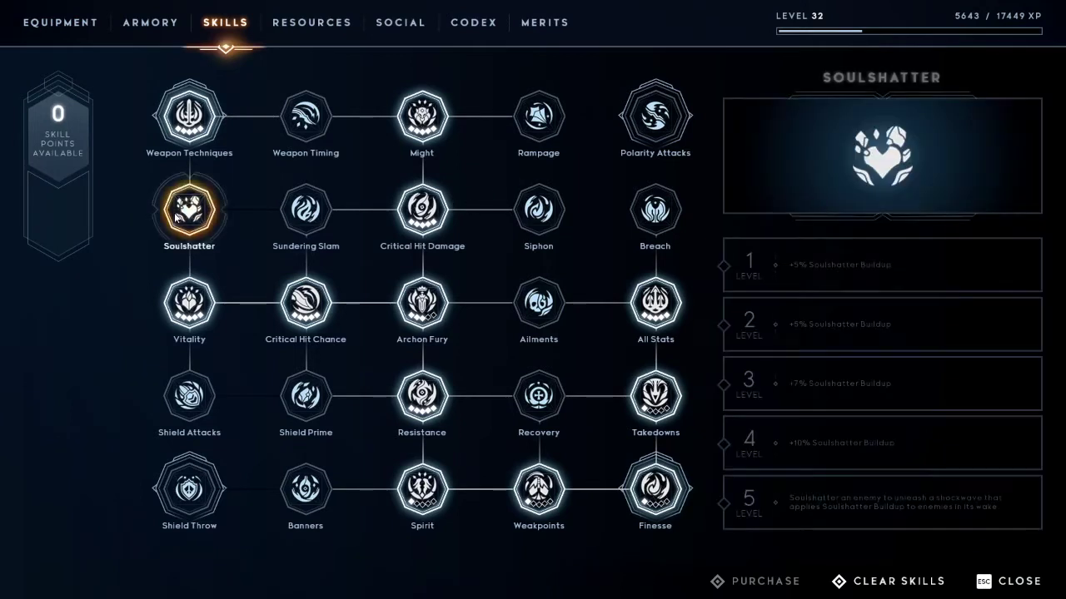
click(655, 209)
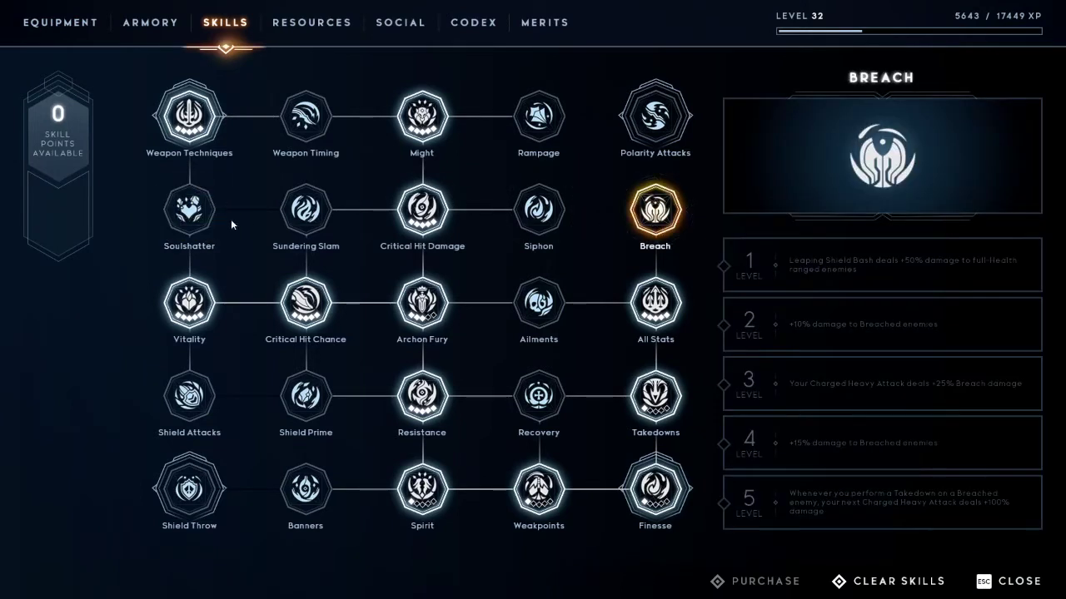
click(190, 210)
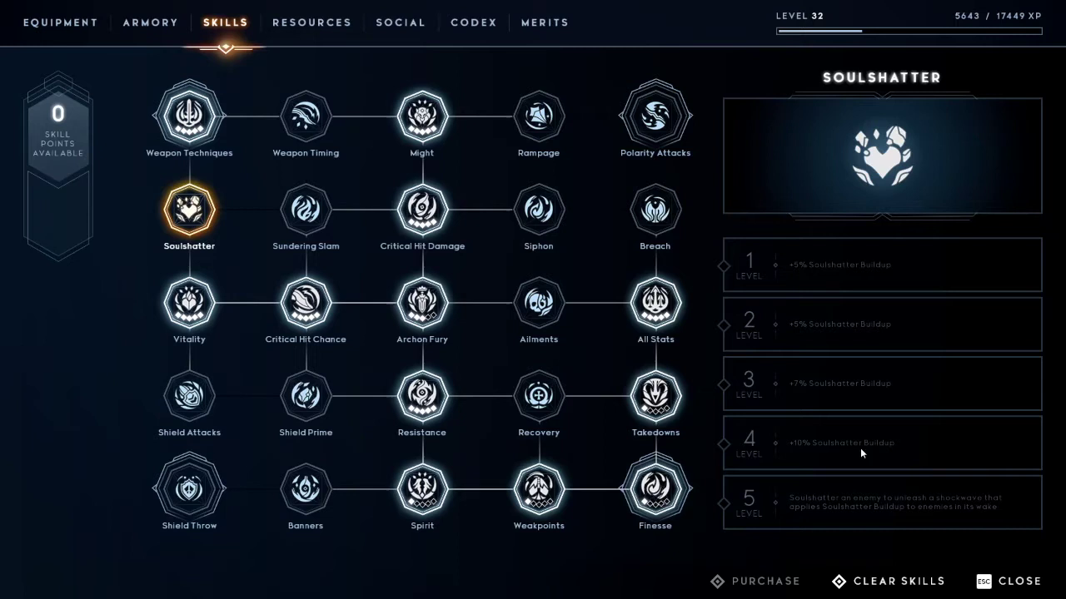
mouse_move(1052, 492)
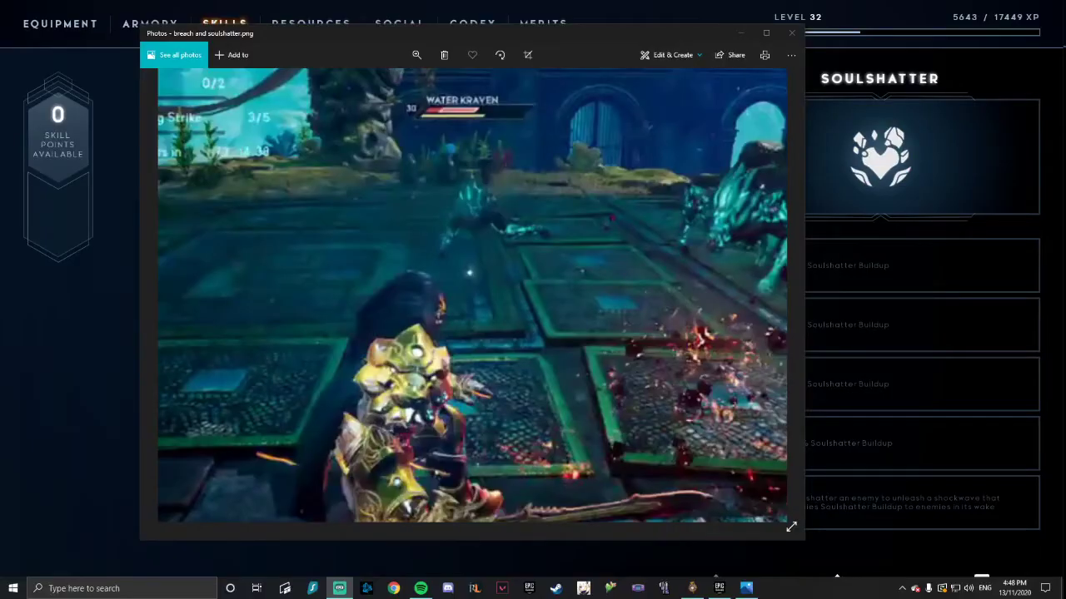
mouse_move(289, 54)
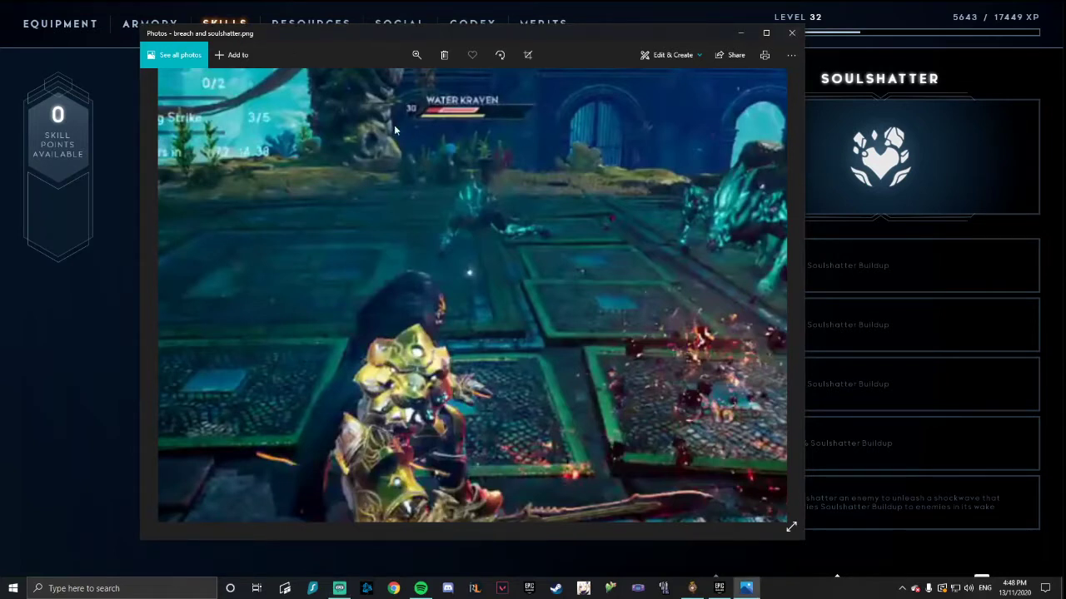
mouse_move(446, 127)
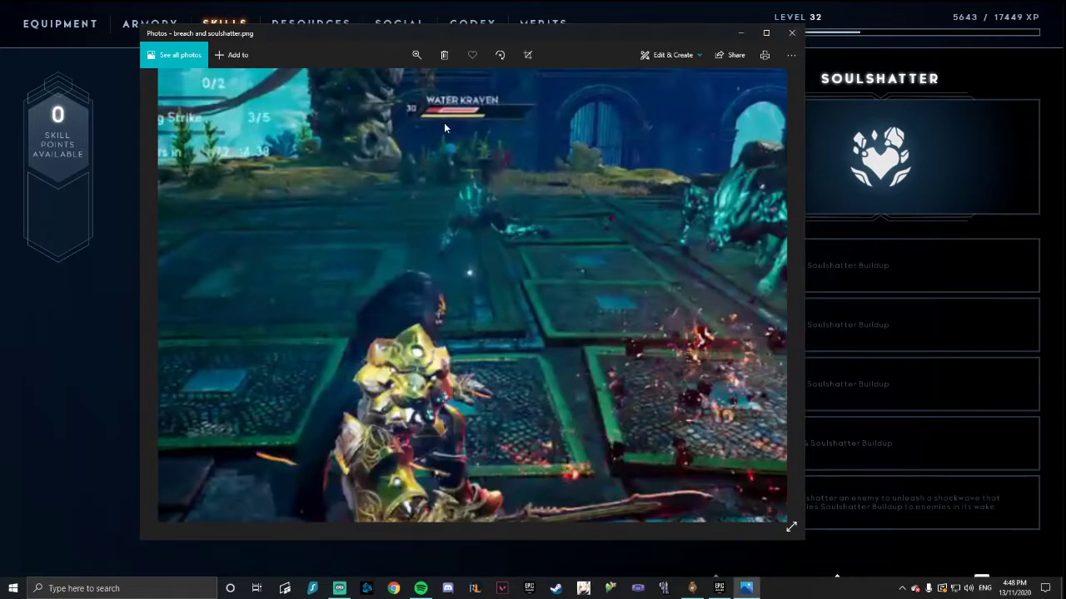
mouse_move(453, 115)
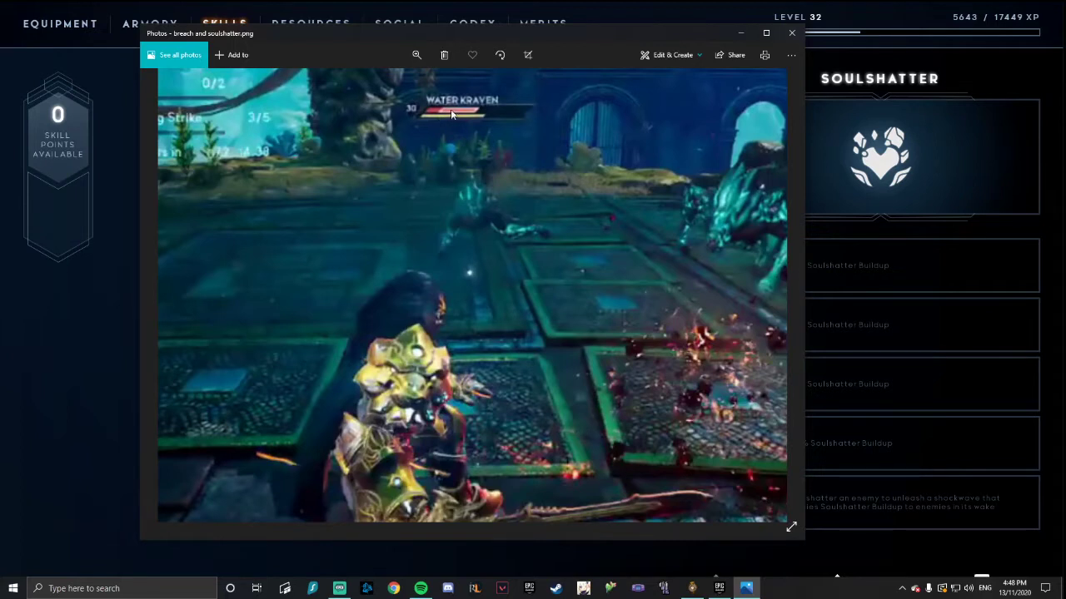
mouse_move(455, 116)
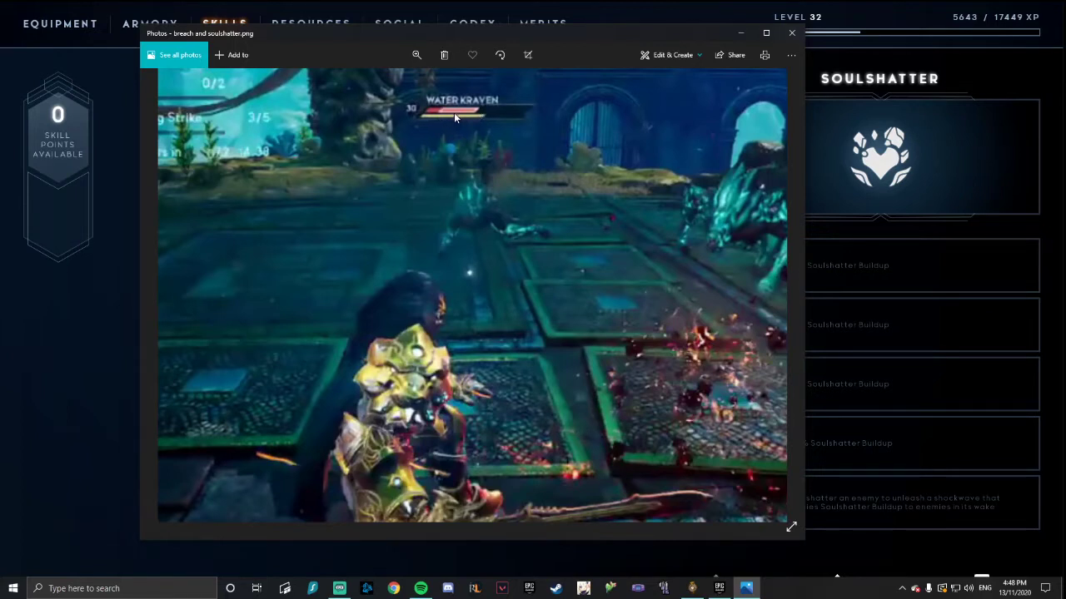
mouse_move(467, 125)
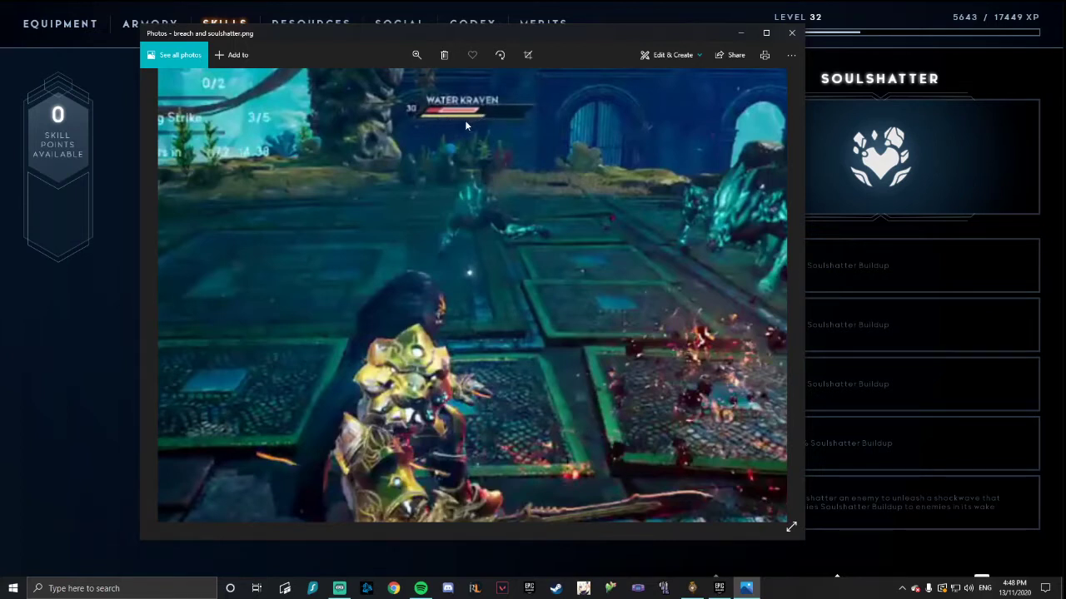
mouse_move(315, 196)
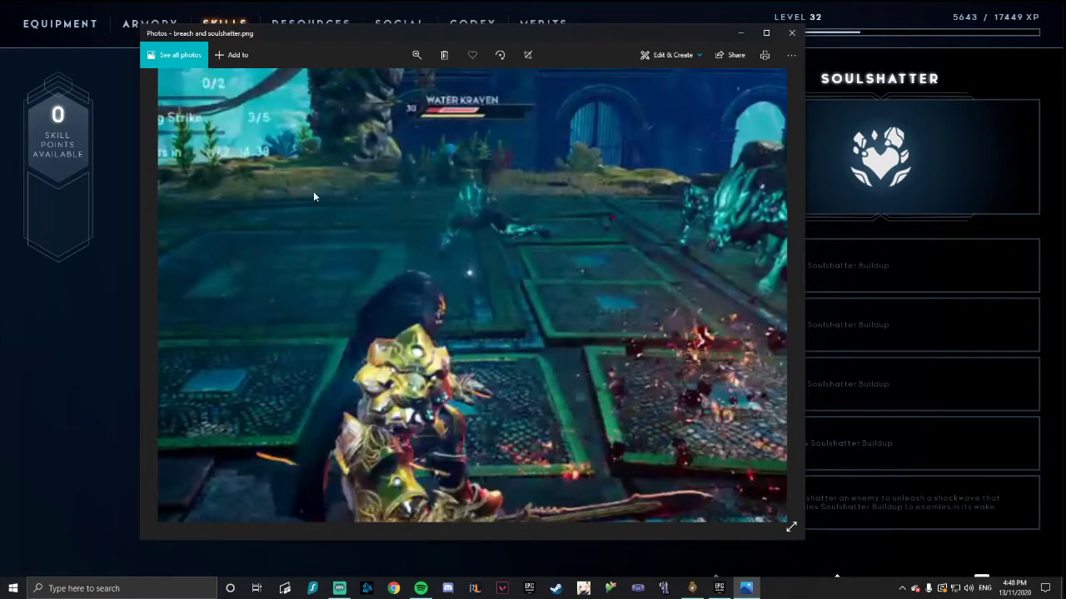
mouse_move(496, 235)
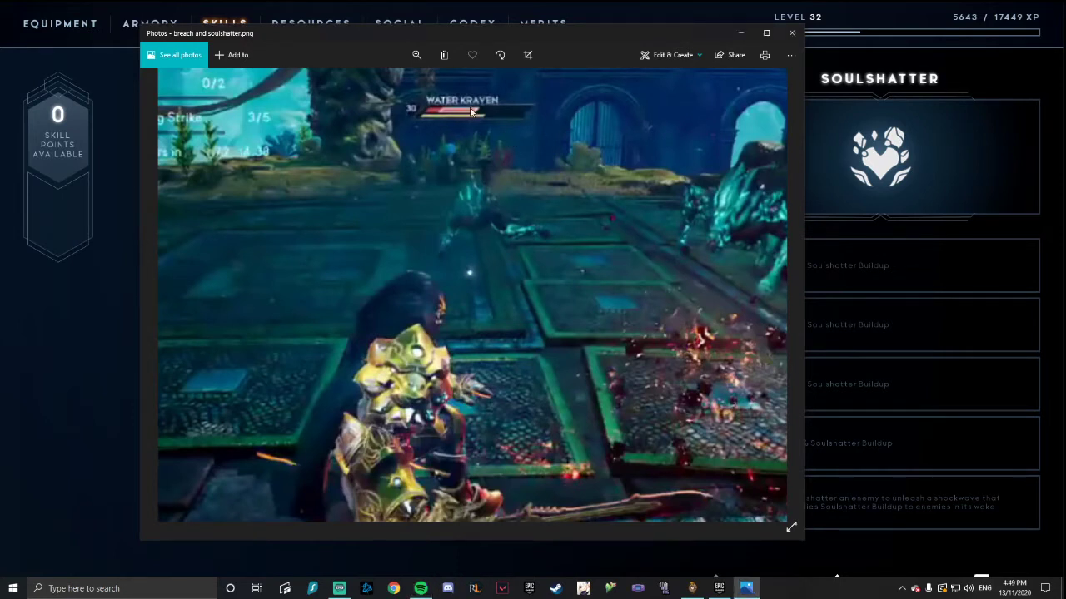
mouse_move(464, 135)
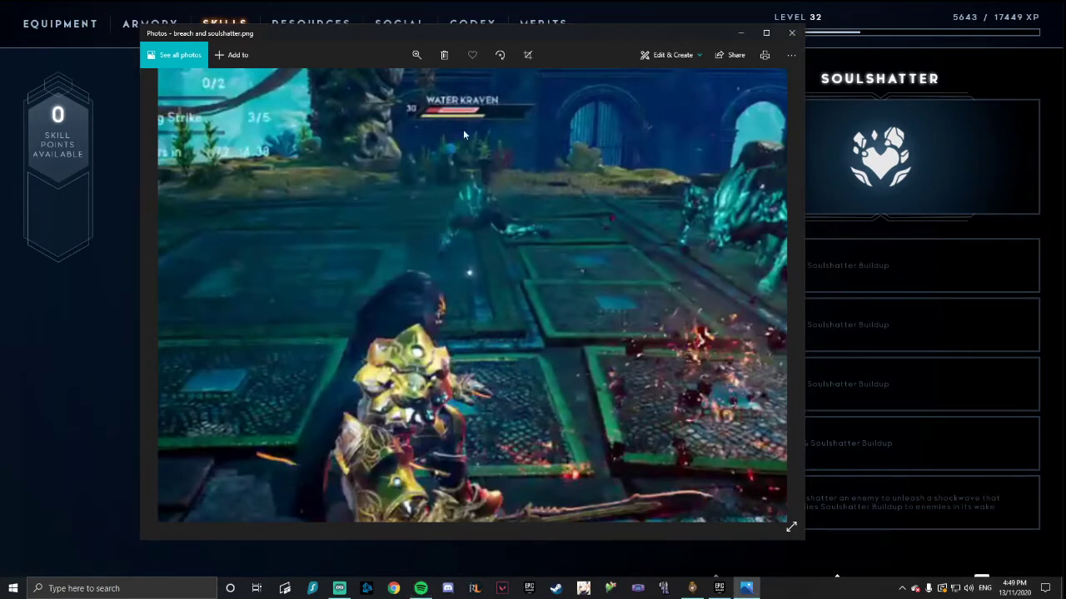
mouse_move(474, 113)
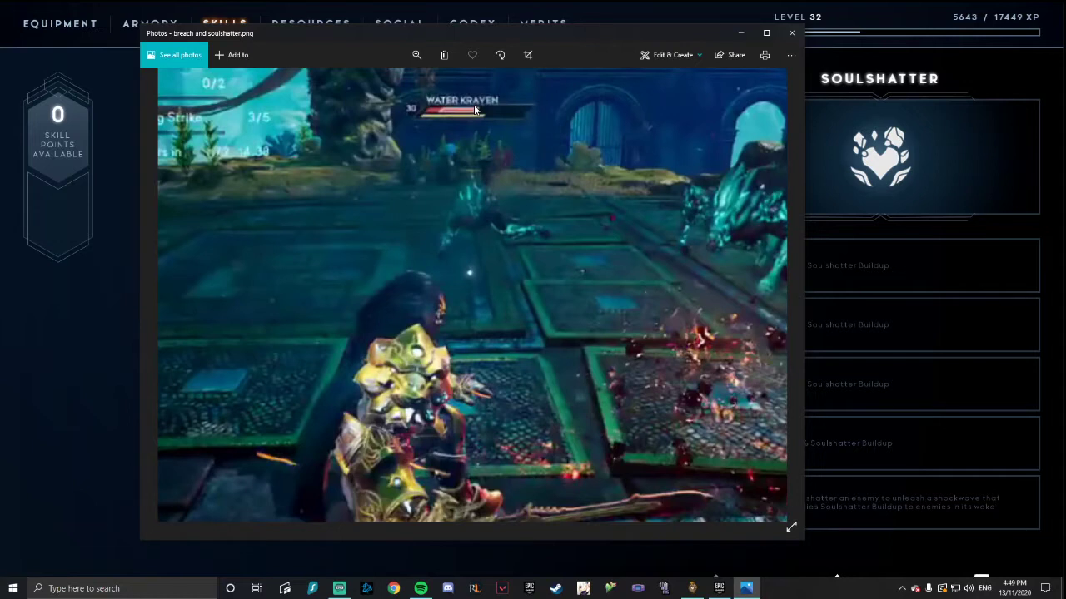
mouse_move(491, 93)
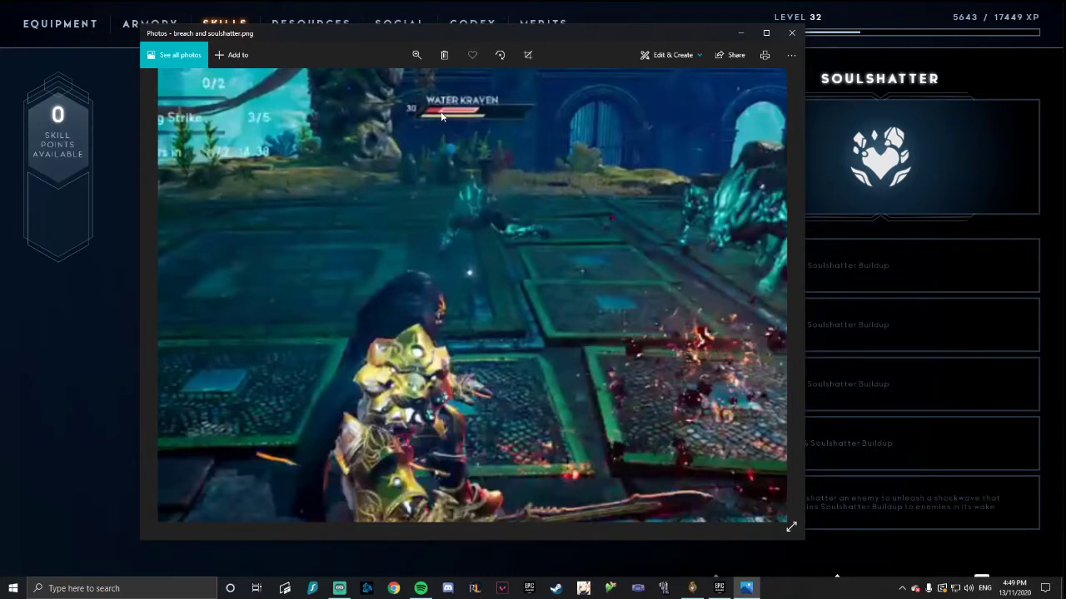
mouse_move(463, 110)
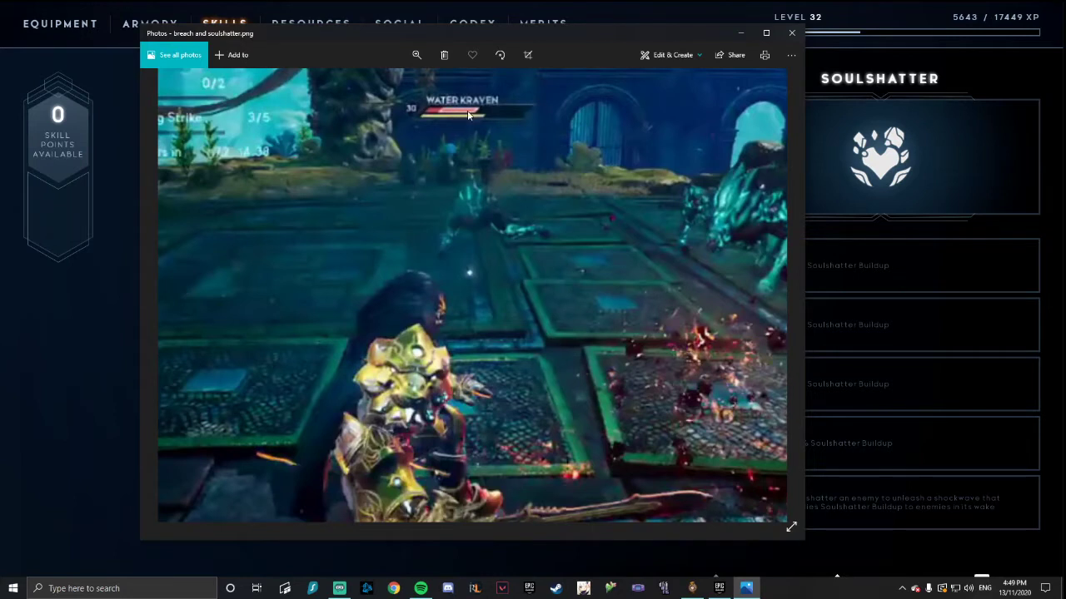
mouse_move(433, 115)
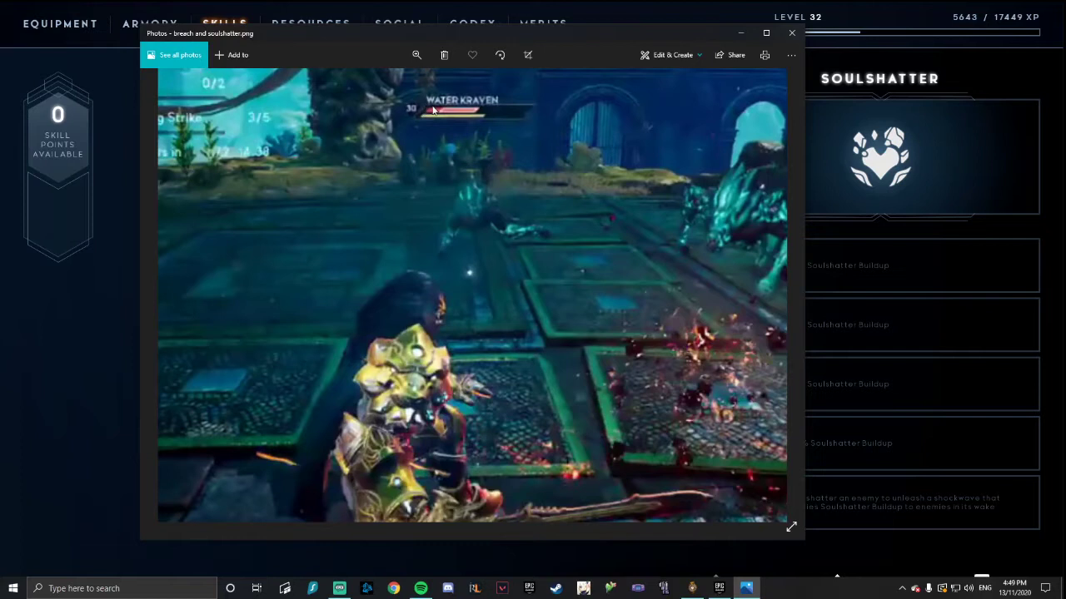
mouse_move(439, 114)
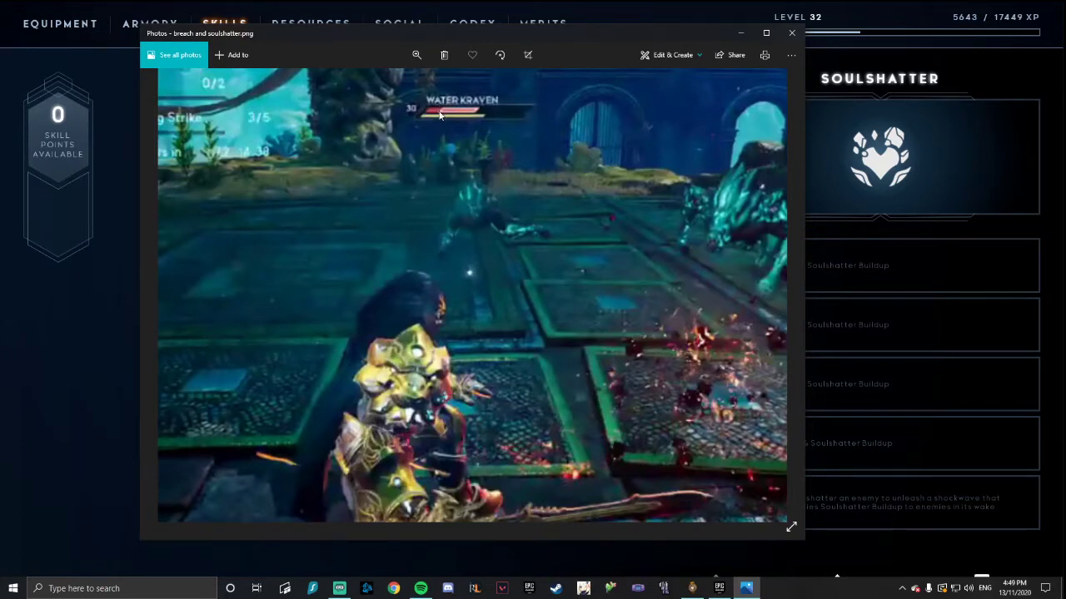
mouse_move(458, 113)
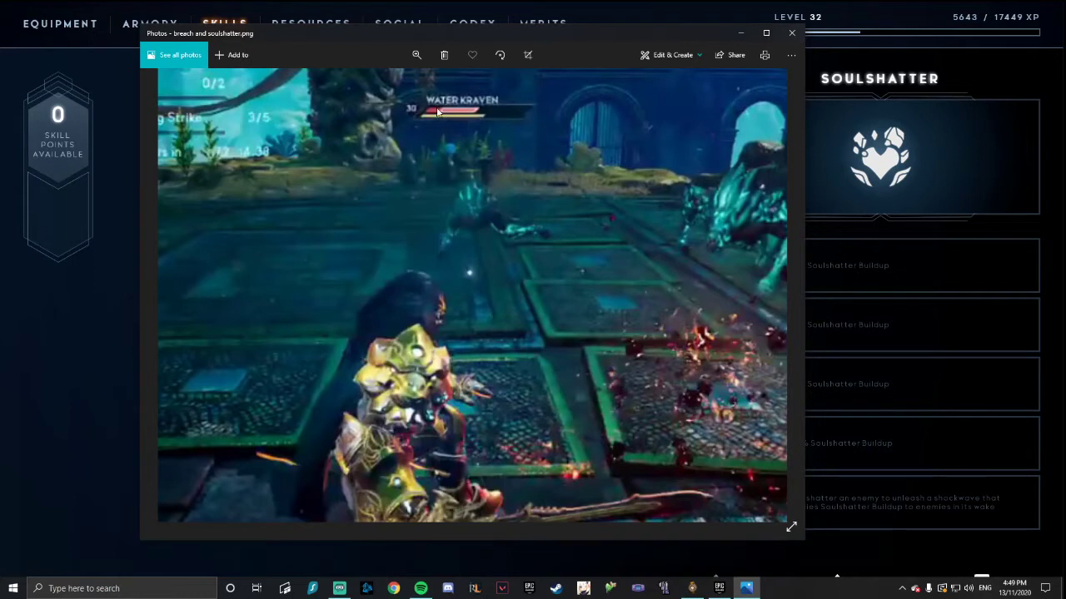
mouse_move(440, 113)
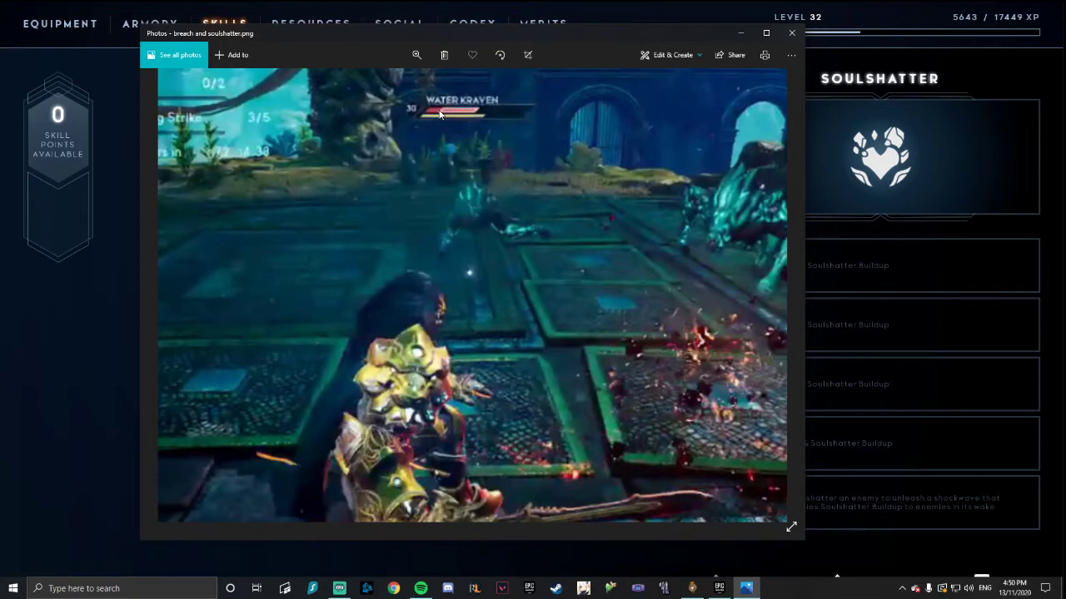
mouse_move(440, 106)
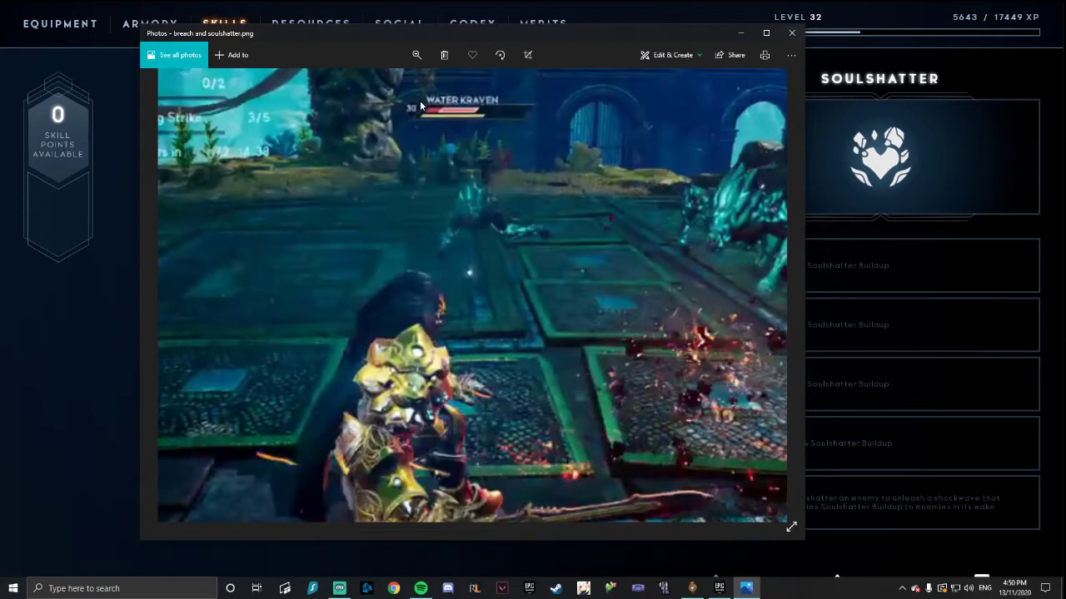
mouse_move(431, 125)
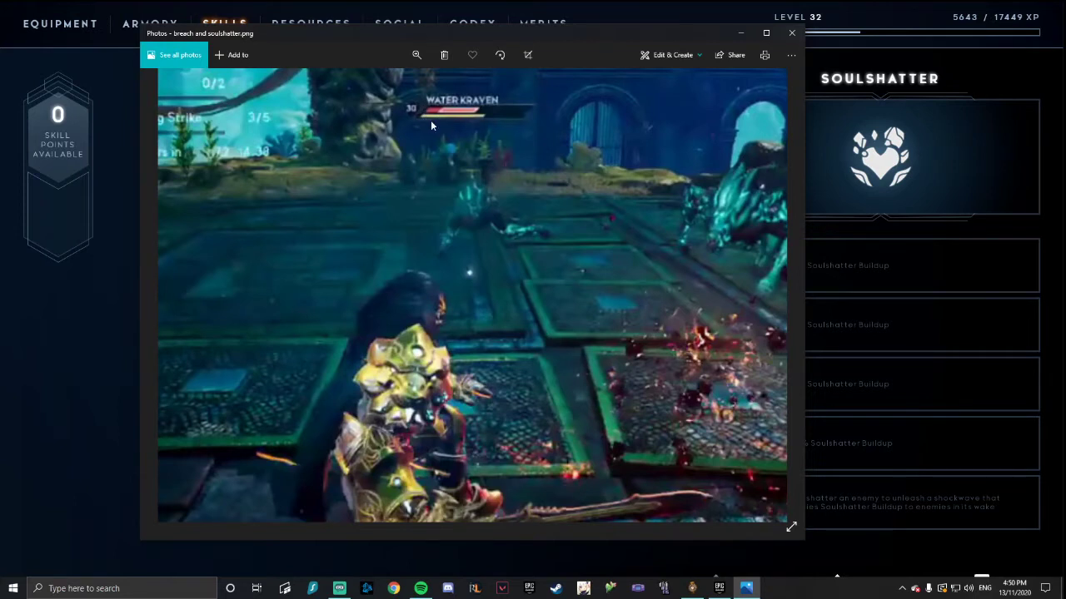
mouse_move(440, 123)
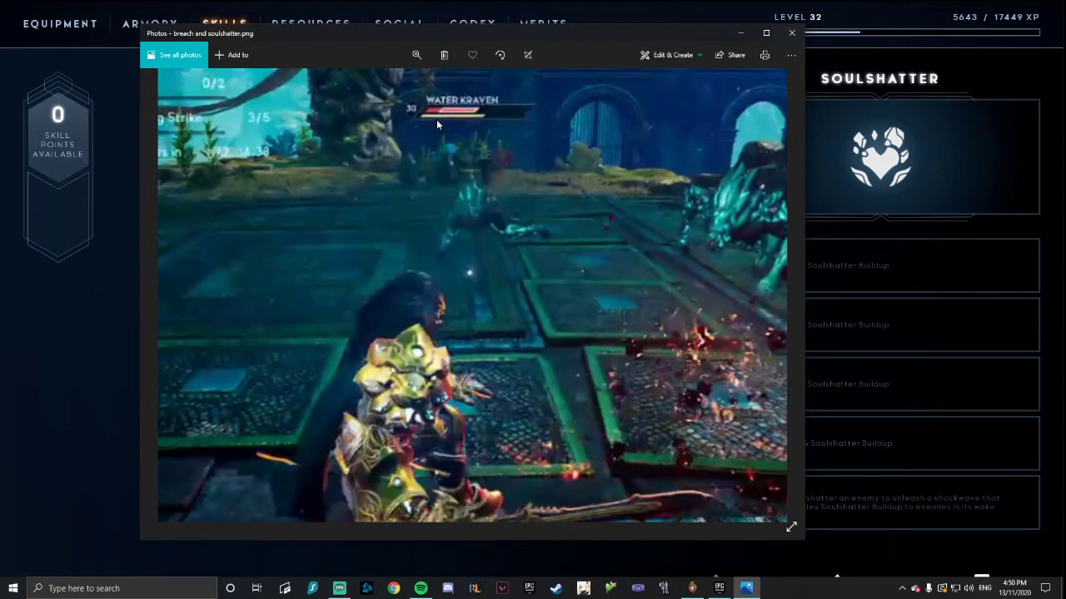
mouse_move(453, 126)
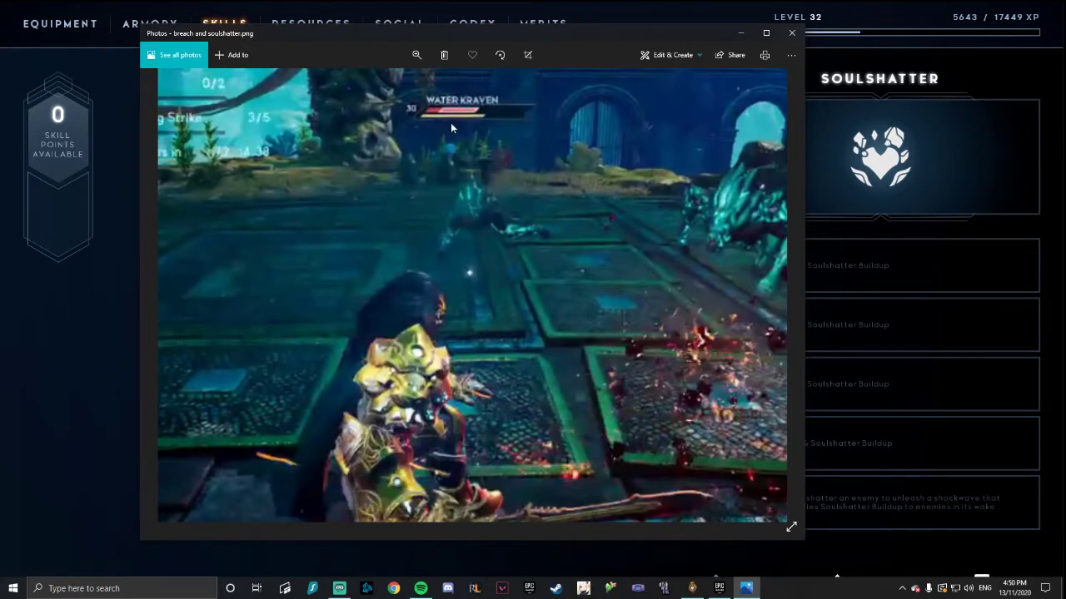
mouse_move(537, 123)
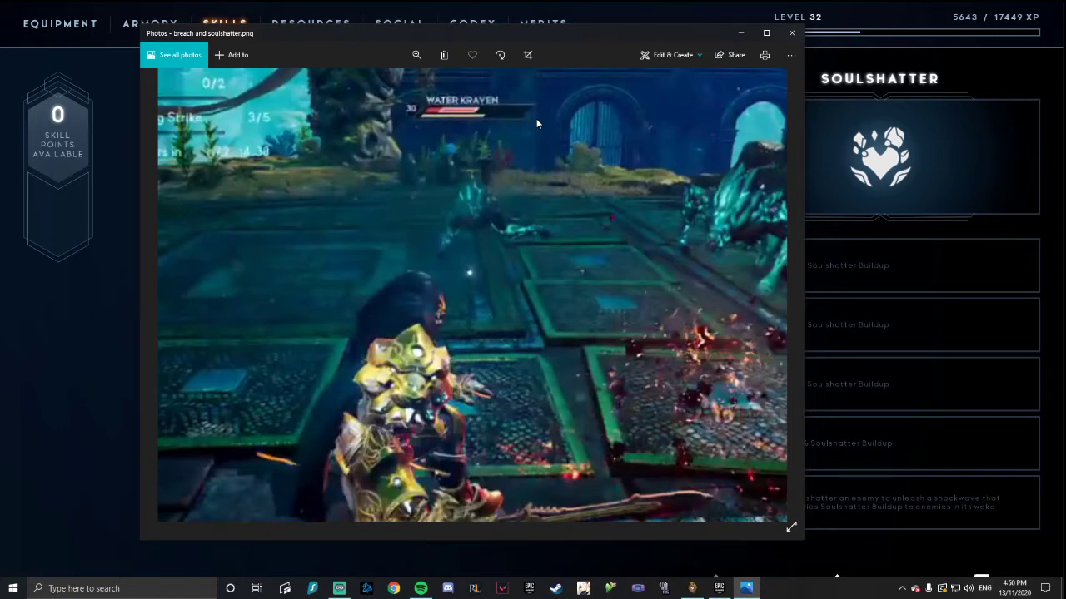
mouse_move(343, 190)
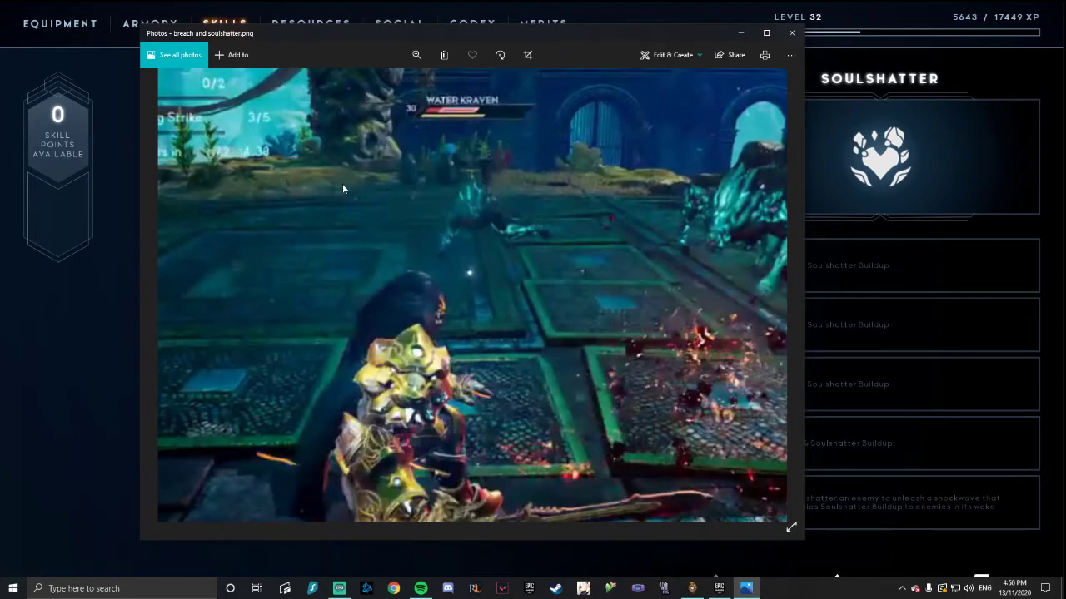
mouse_move(247, 270)
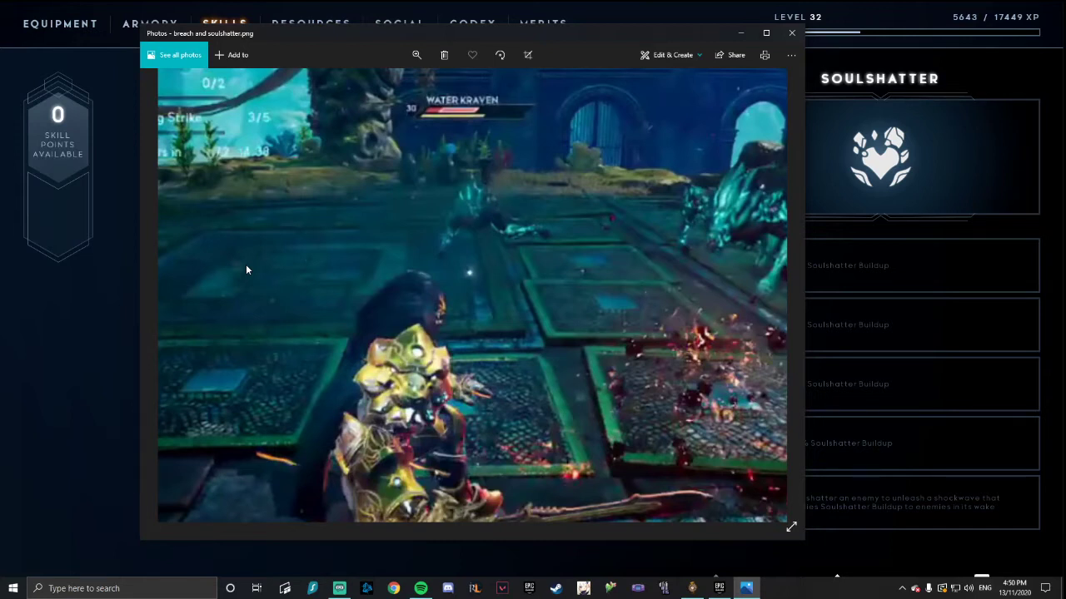
mouse_move(473, 153)
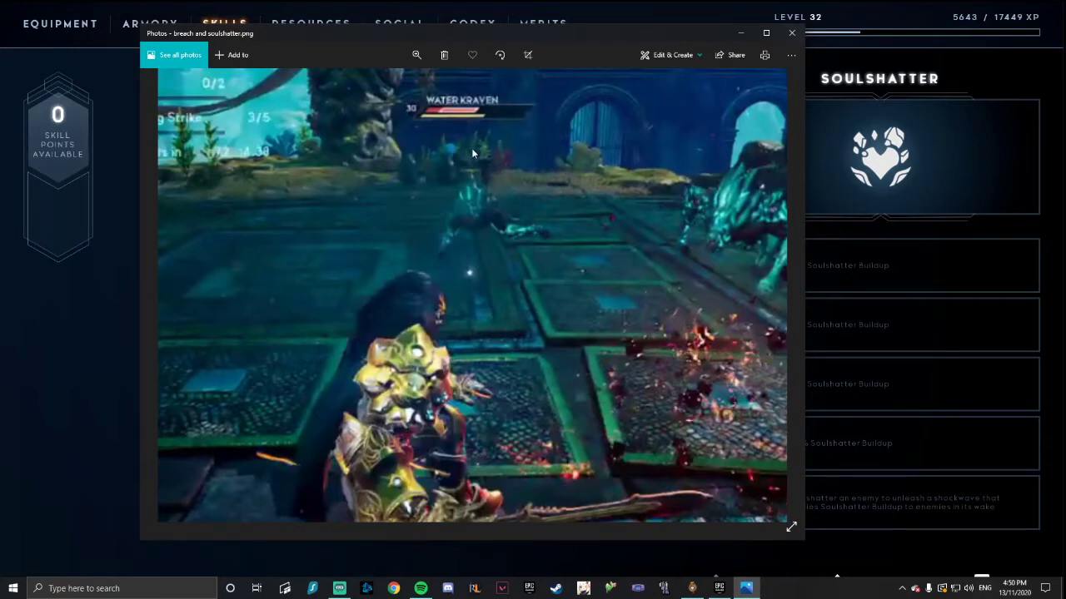
mouse_move(746, 80)
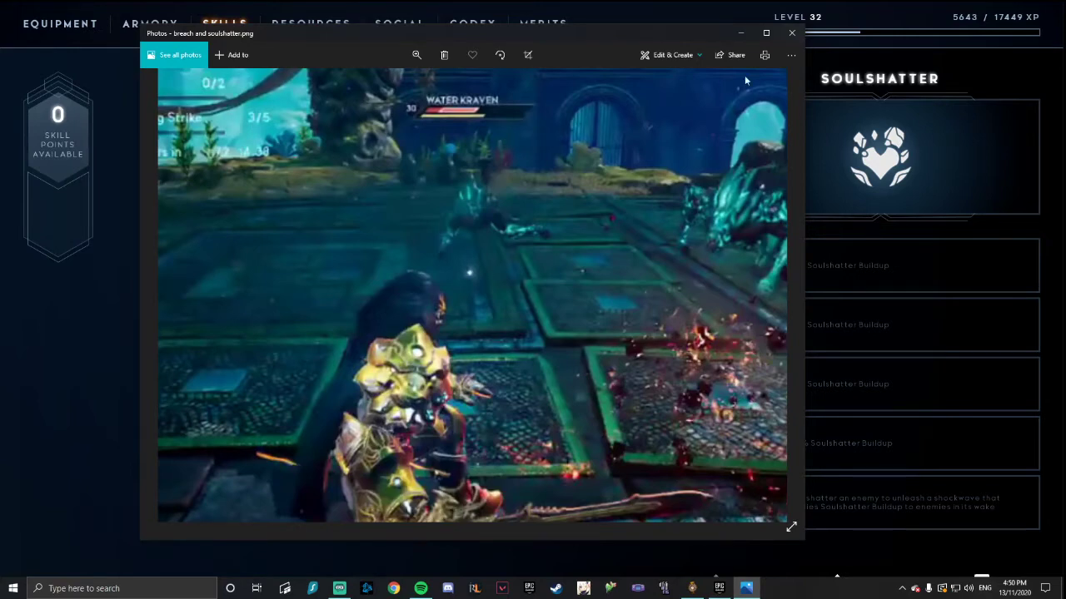
Dismiss the screenshot viewer and leave the skill tree back to the hub
click(791, 34)
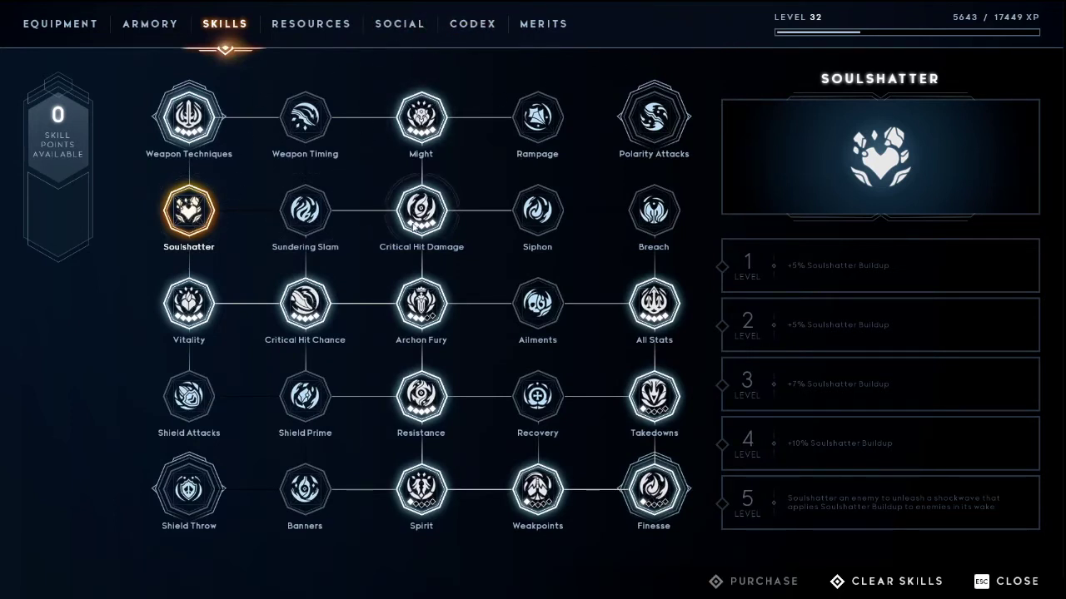
mouse_move(305, 396)
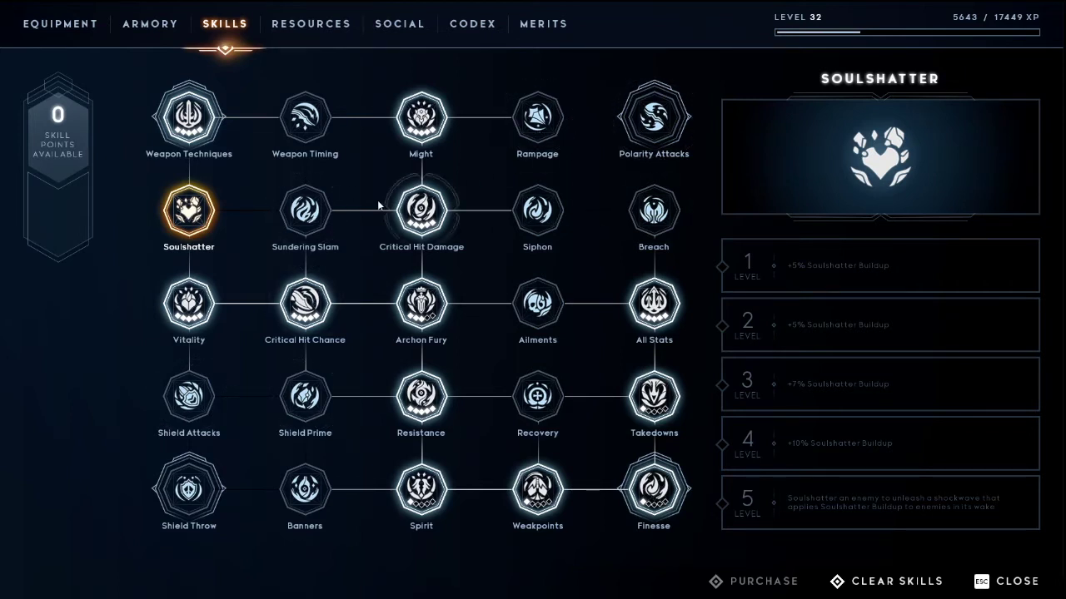
click(653, 117)
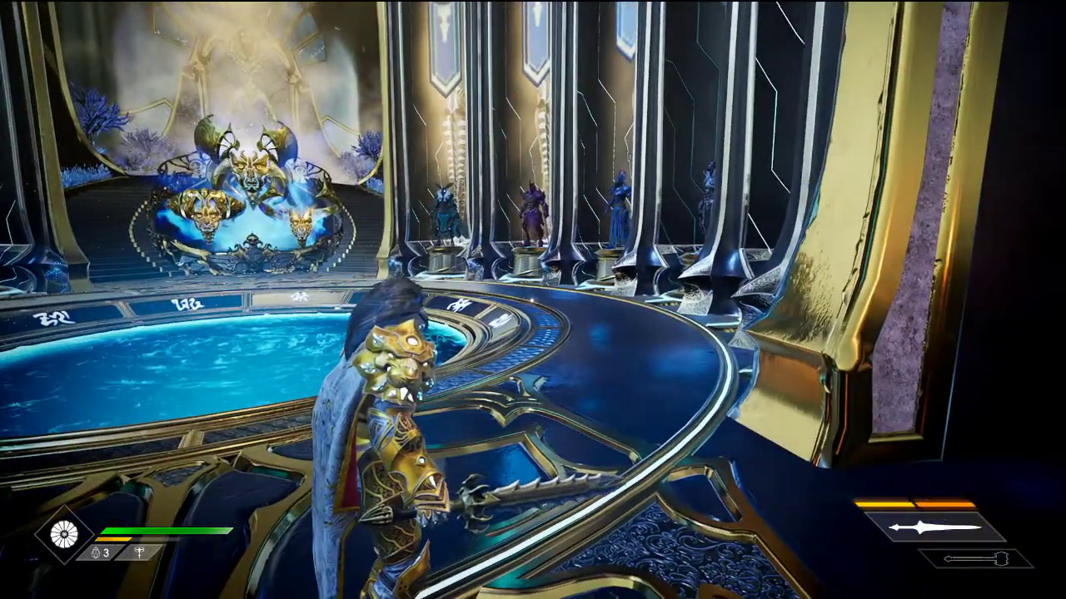
Bring up the pause menu with Escape and resume gameplay
key(Escape)
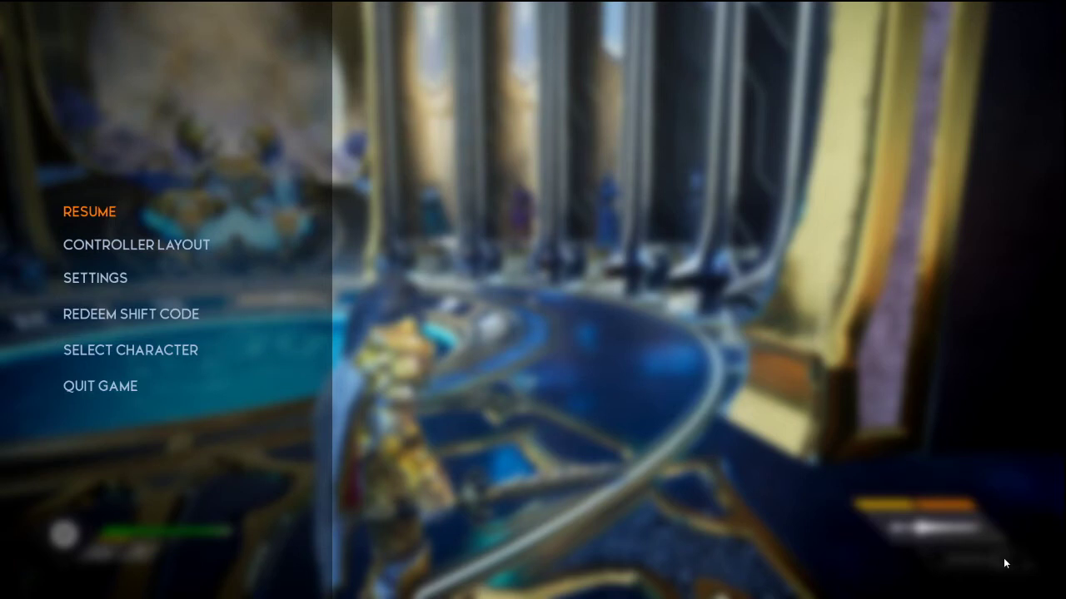
click(90, 212)
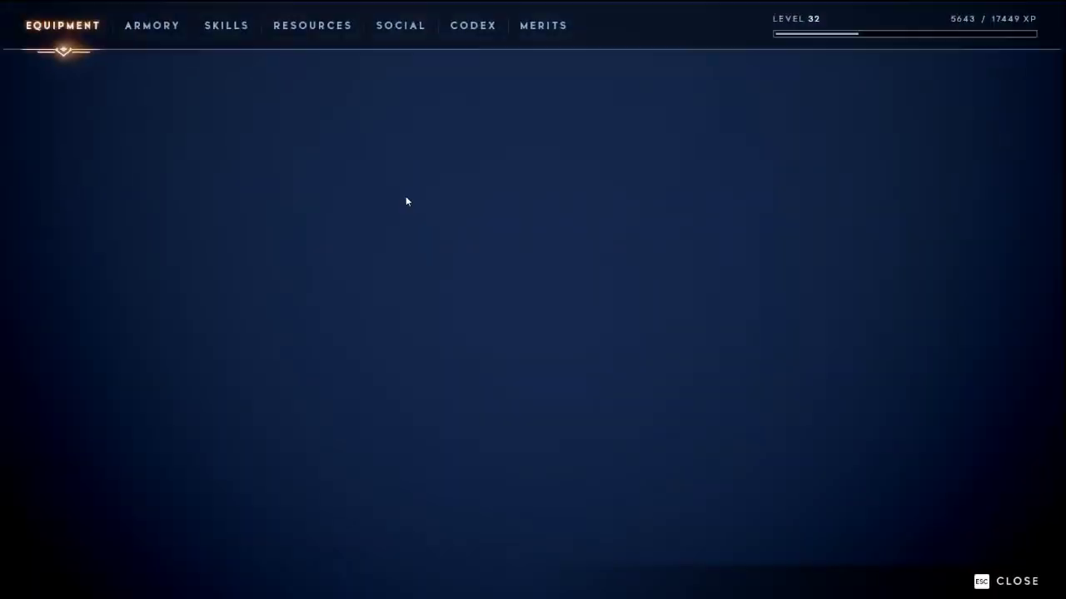
Review Rampage, Weapon Timing, Sundering Slam, Breach and Soulshatter, then return to the Silvermane equipment page
click(227, 25)
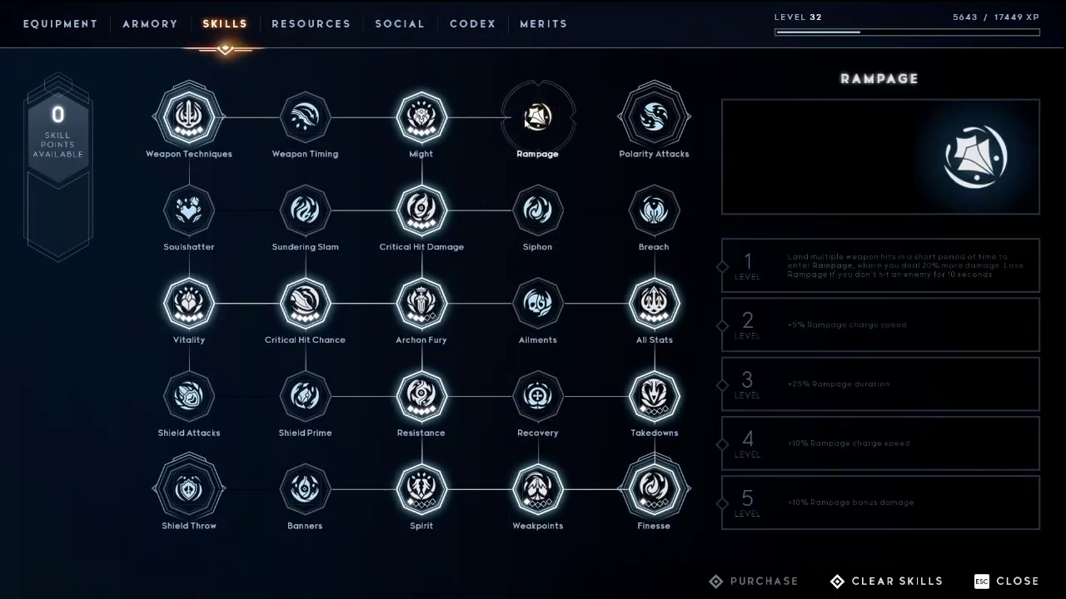
click(536, 117)
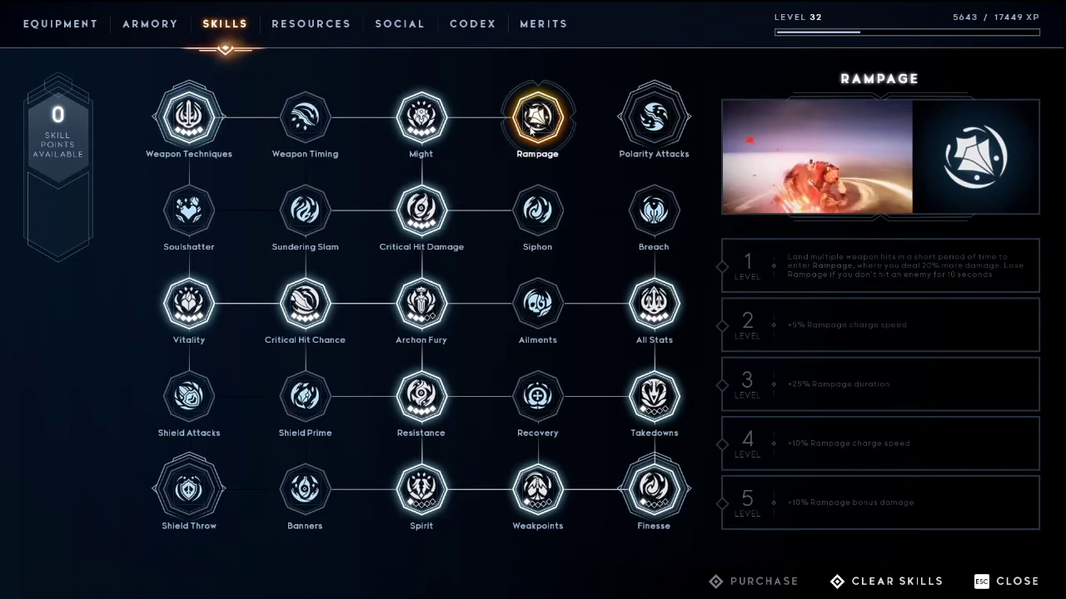
click(305, 117)
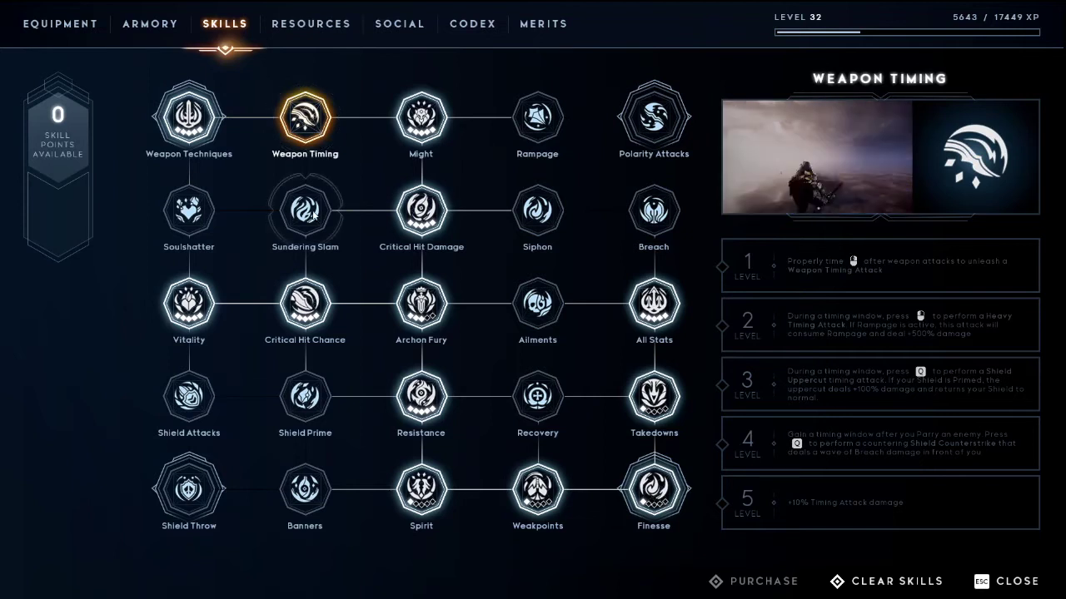
click(305, 212)
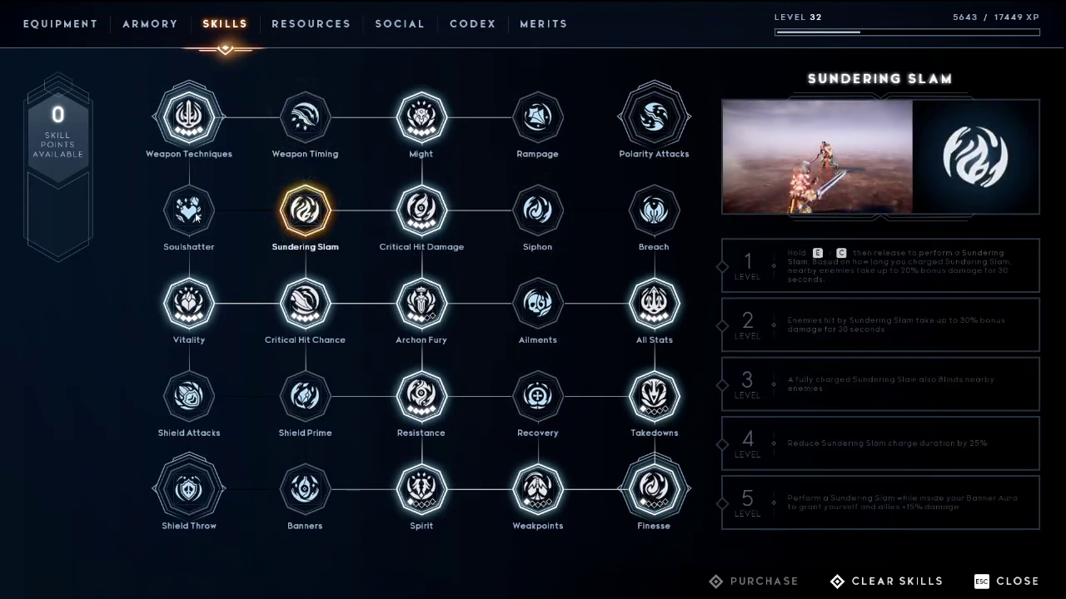
click(652, 210)
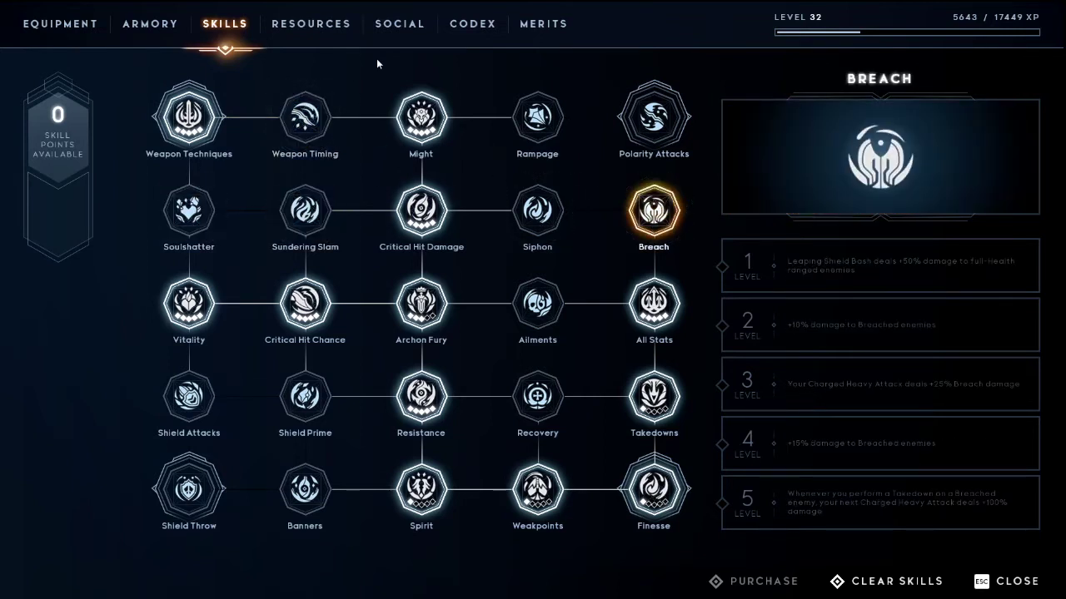
click(188, 210)
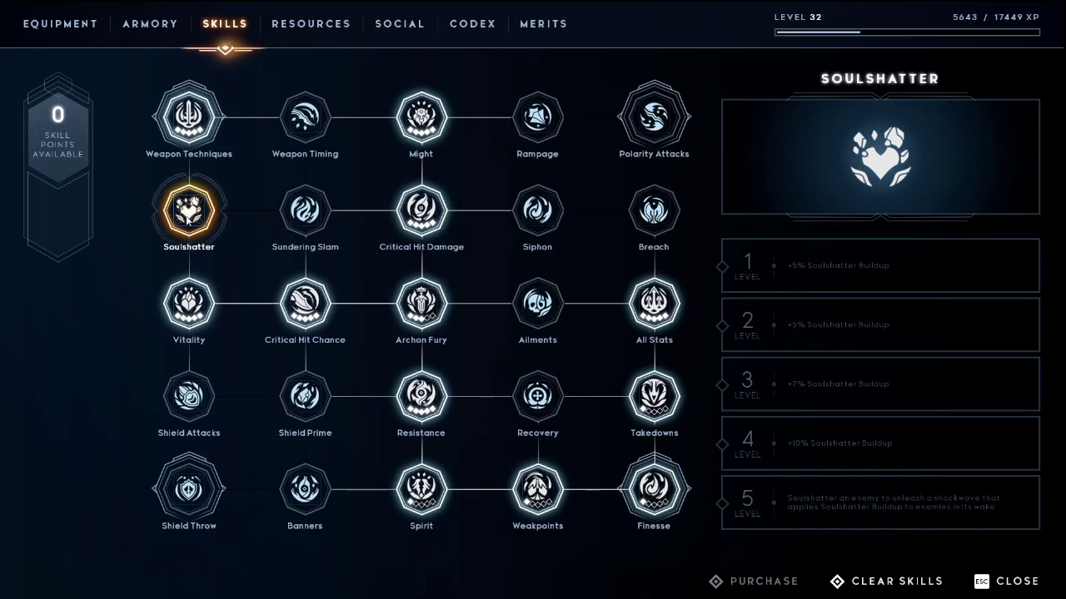
mouse_move(60, 24)
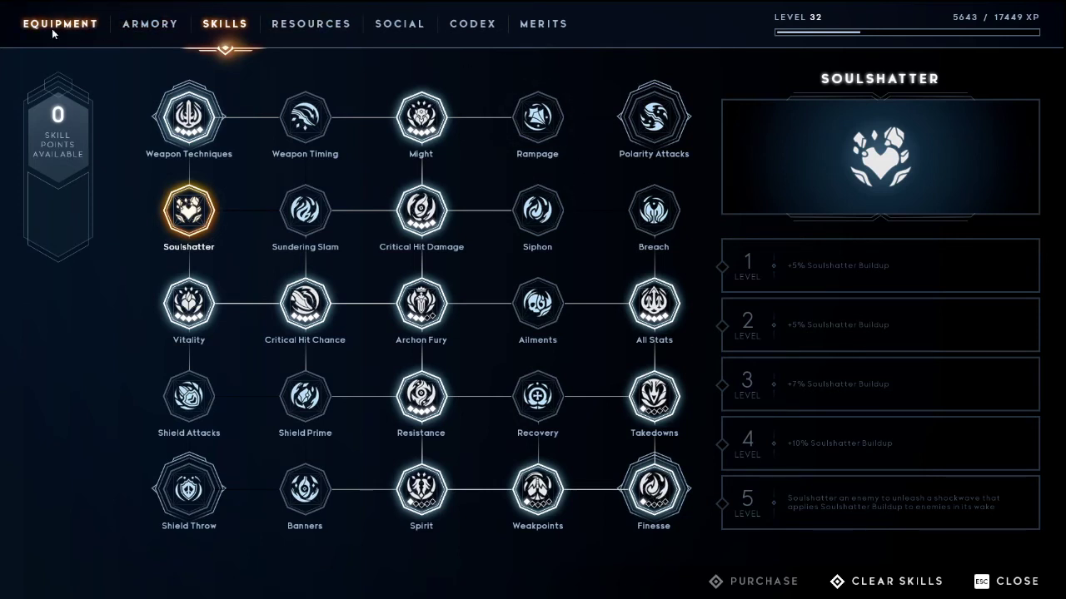
mouse_move(691, 256)
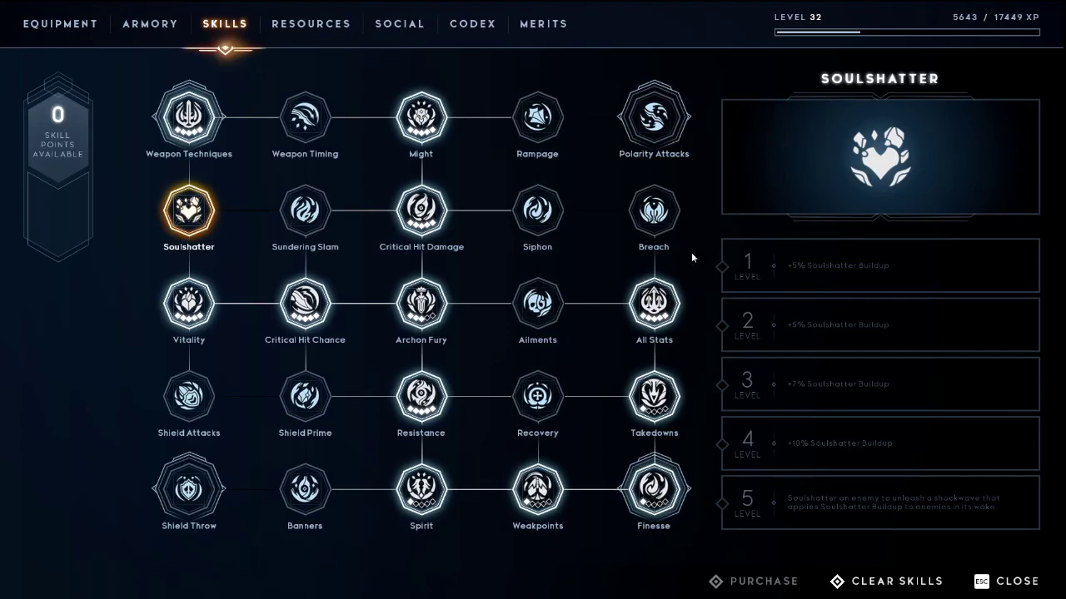
click(150, 23)
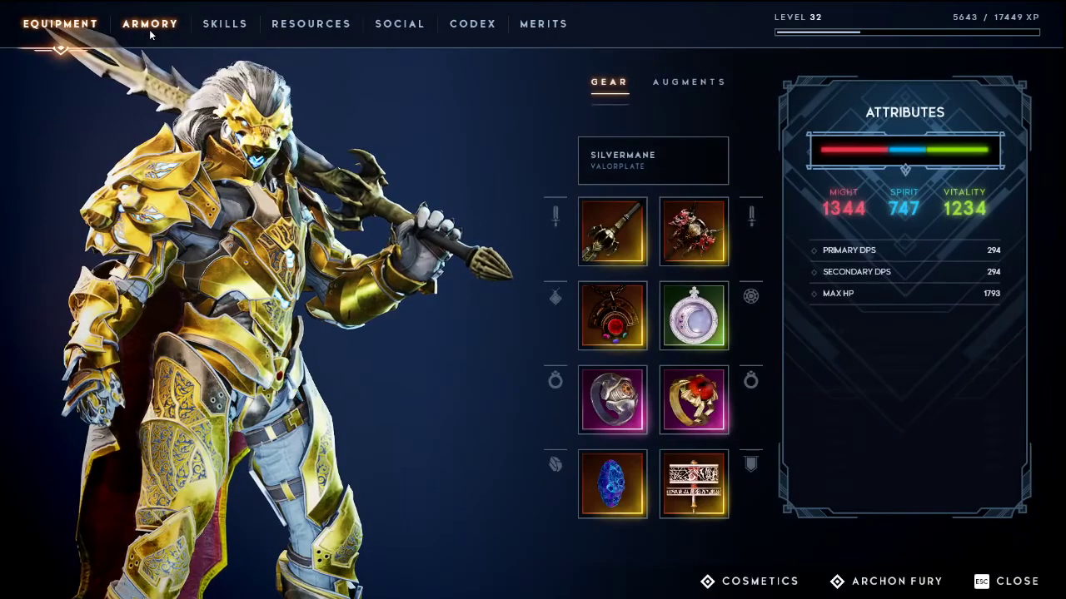